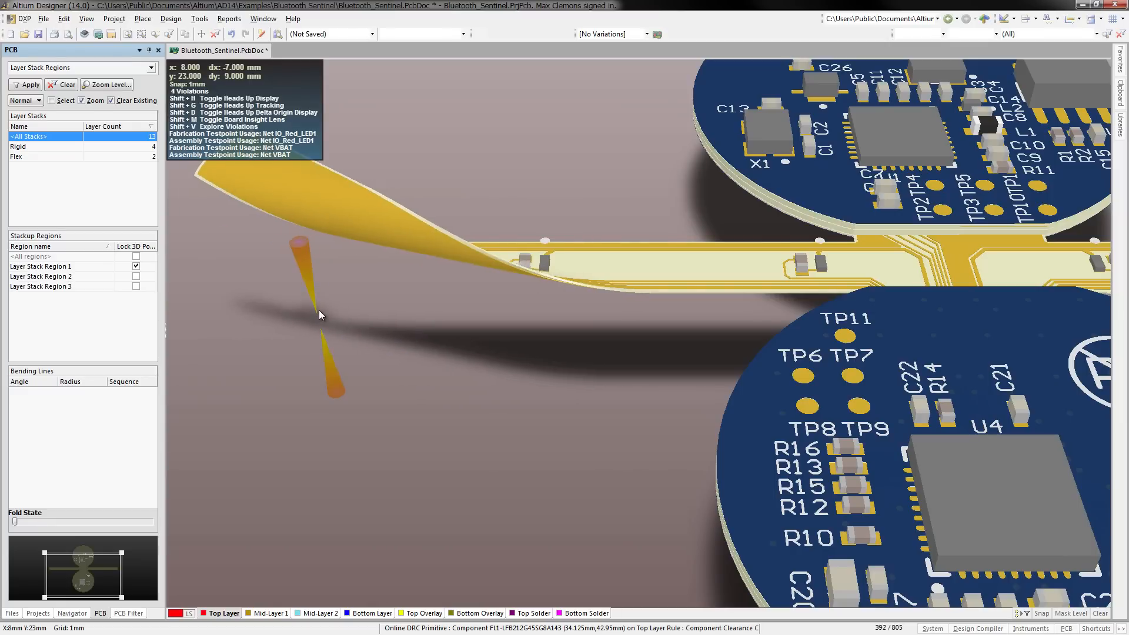
# - Switch the bent board from 3D view to the flat 2D layout mode
pyautogui.click(85, 17)
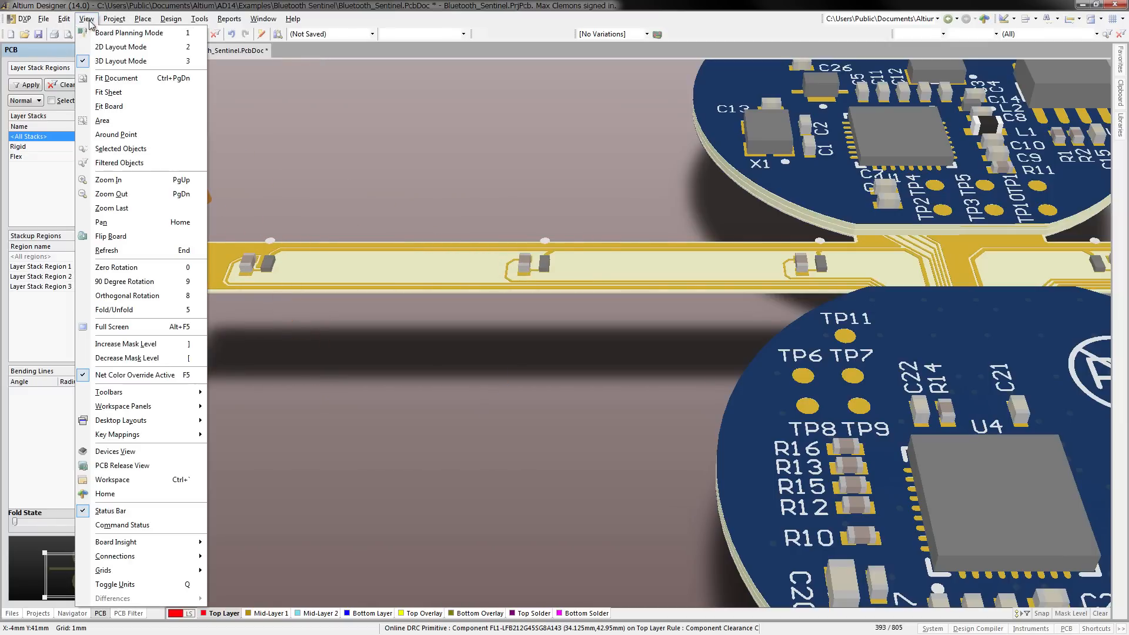
pyautogui.click(123, 33)
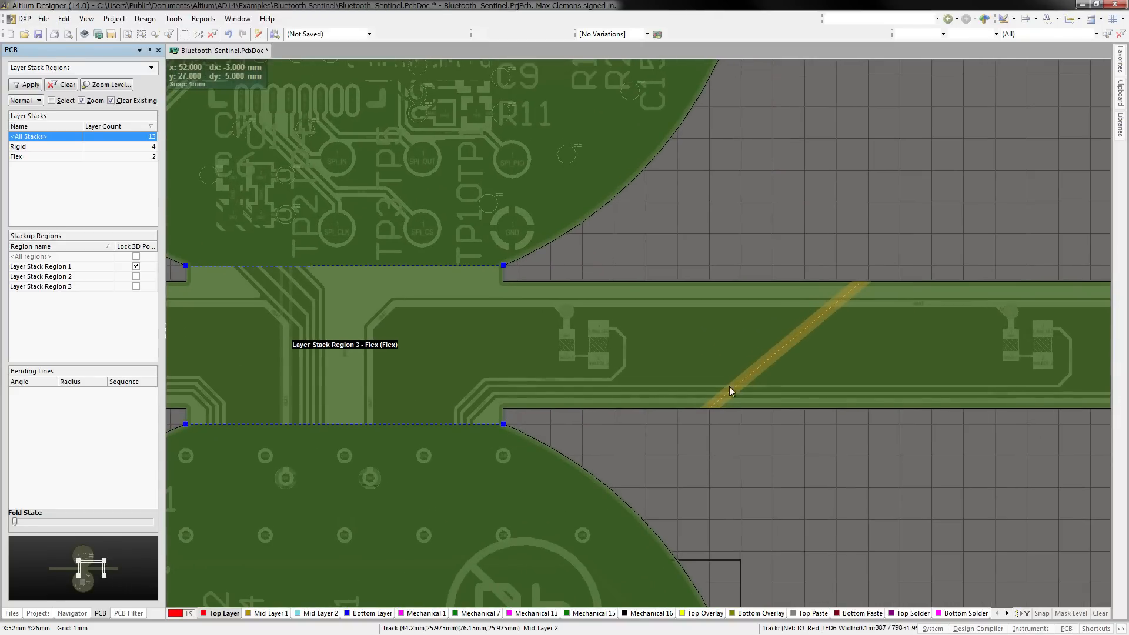
pyautogui.moveTo(785, 325)
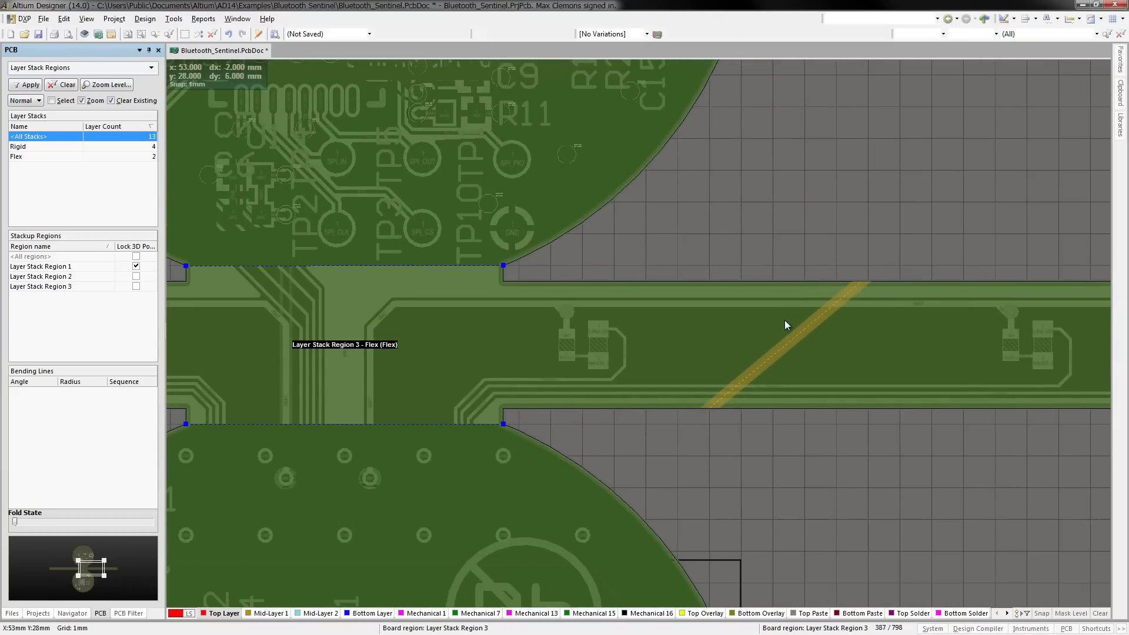
pyautogui.moveTo(774, 249)
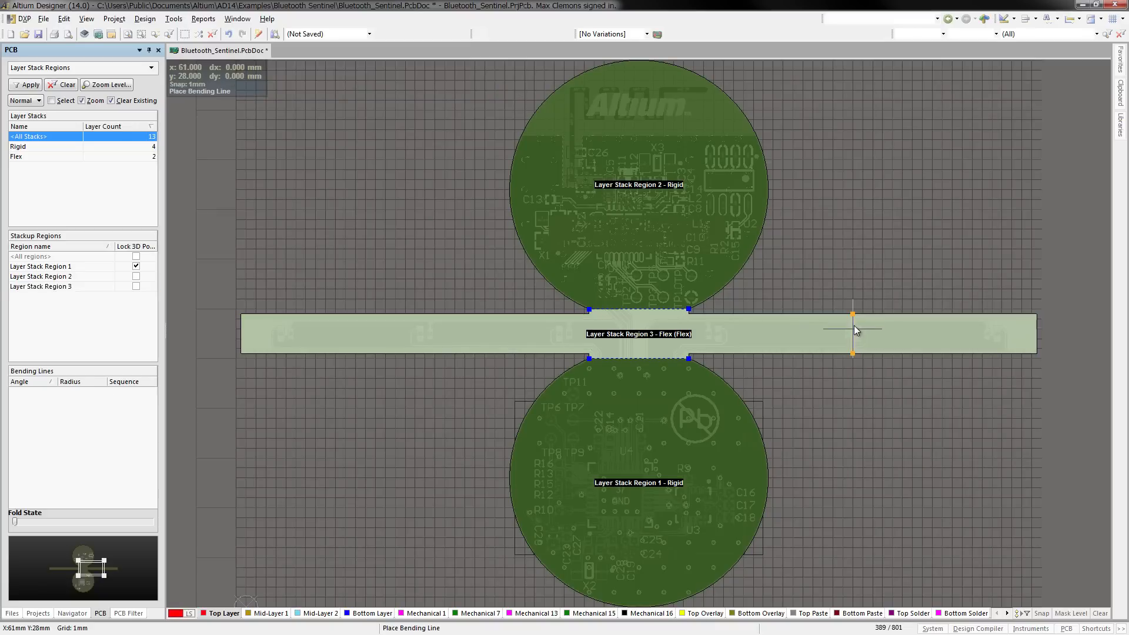
pyautogui.moveTo(424, 331)
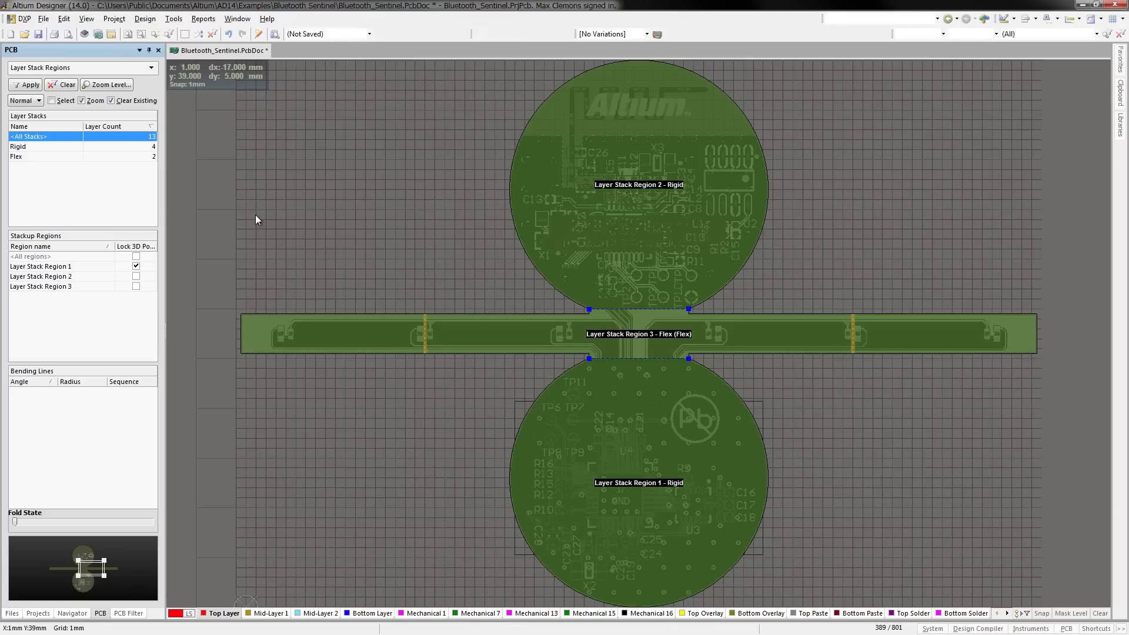
pyautogui.moveTo(59, 163)
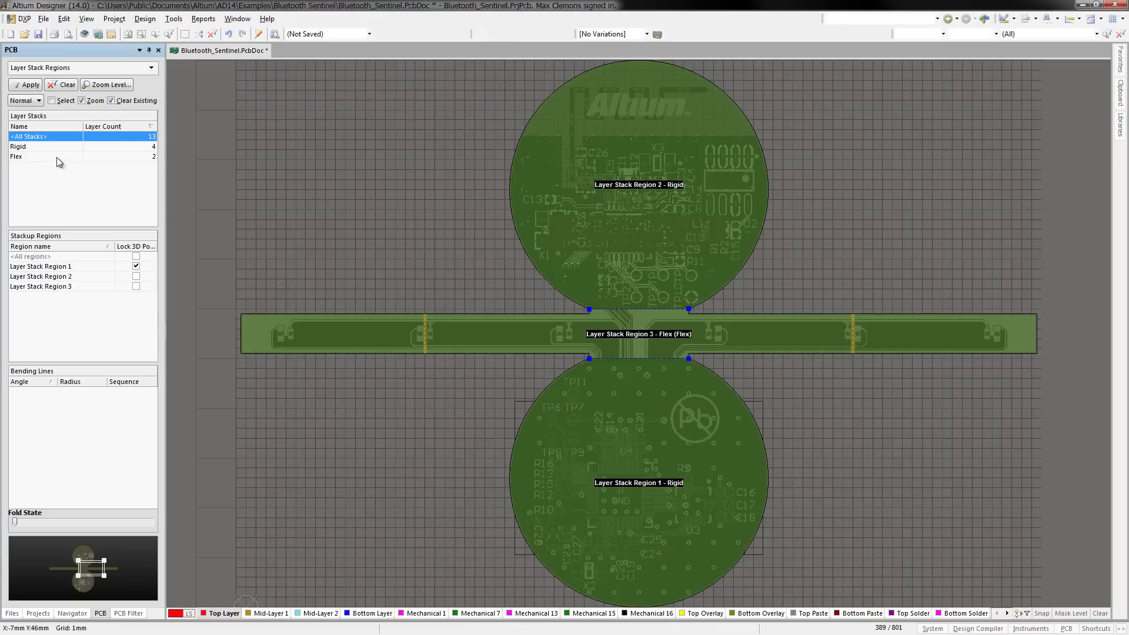
pyautogui.moveTo(55, 430)
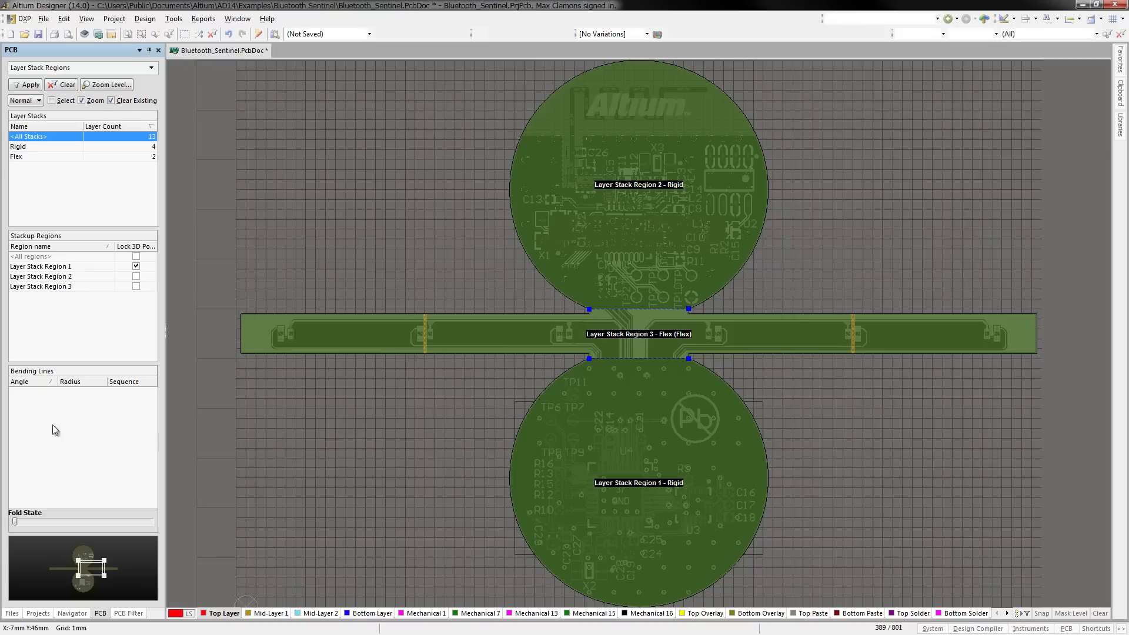
# - Set the left bending line to −145° with a 13.435 mm radius as fold 1 and view the folded board in 3D
pyautogui.click(40, 285)
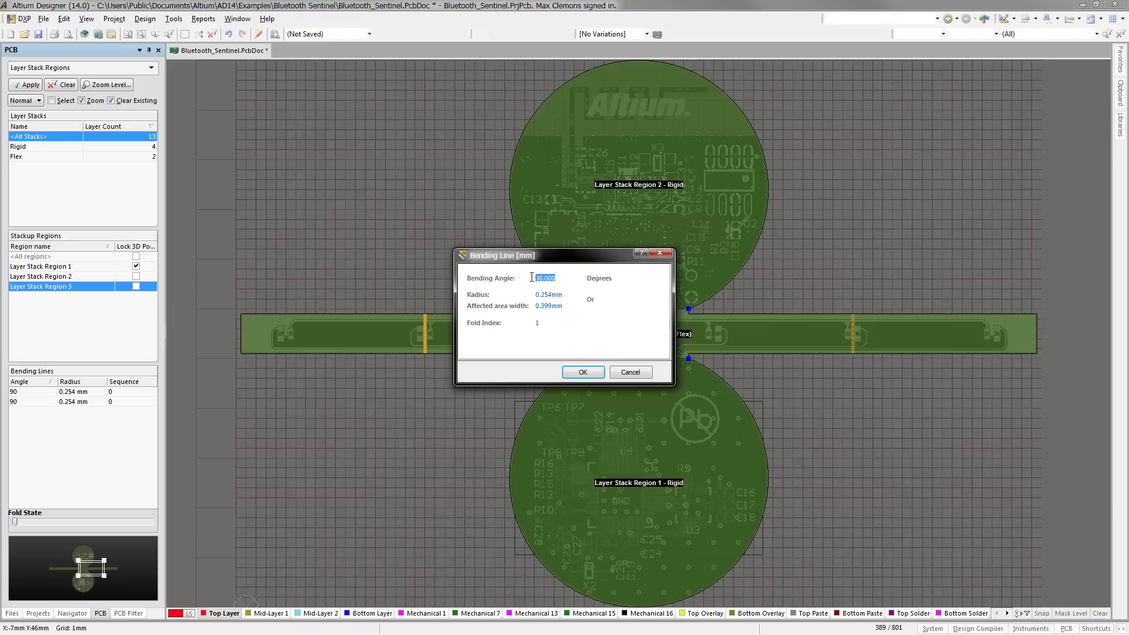
pyautogui.write('-145')
pyautogui.click(551, 306)
pyautogui.write('34')
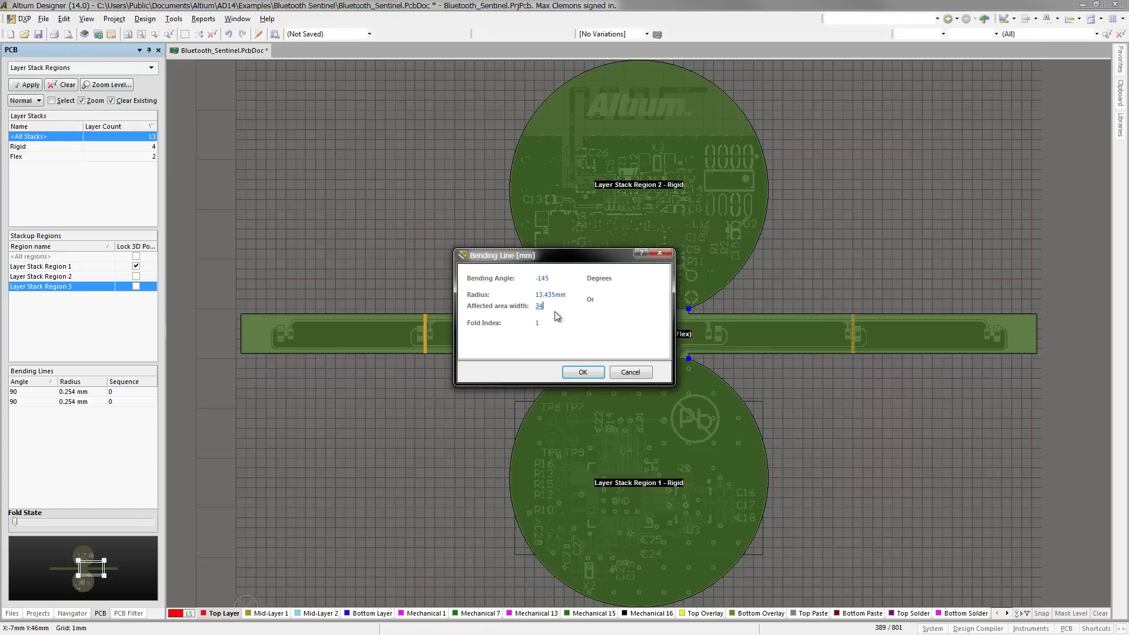
pyautogui.click(582, 373)
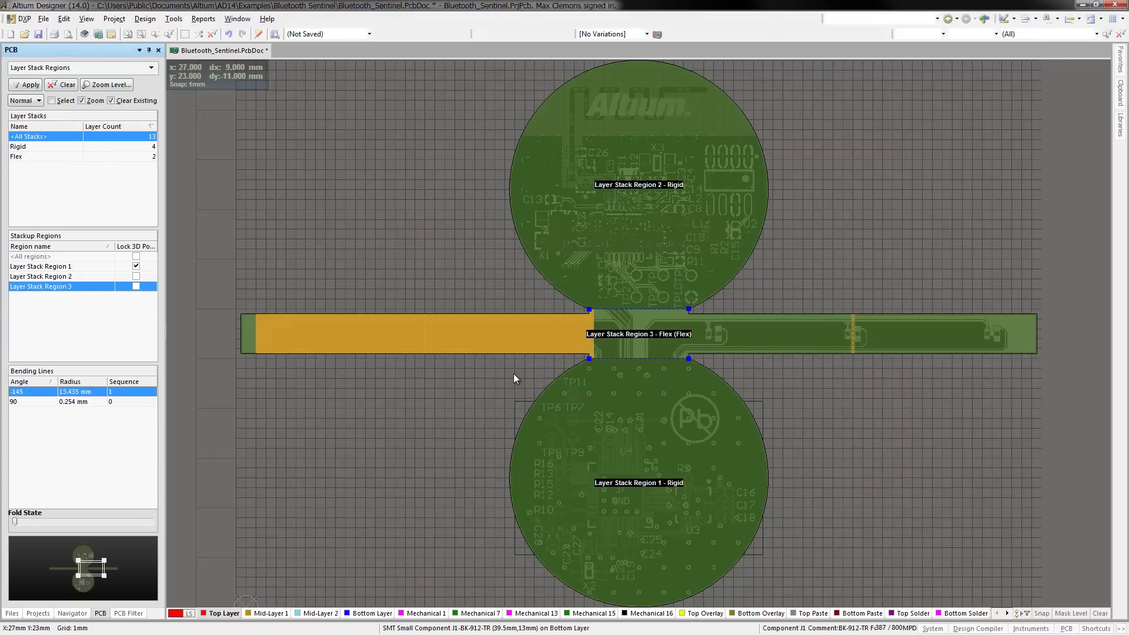
pyautogui.press('3')
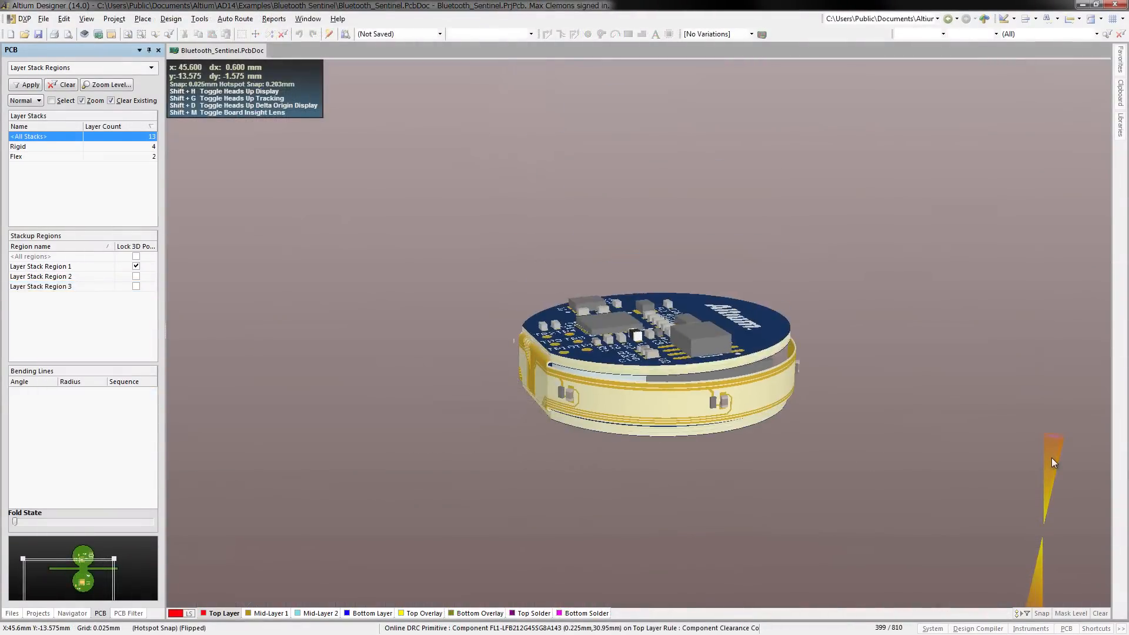